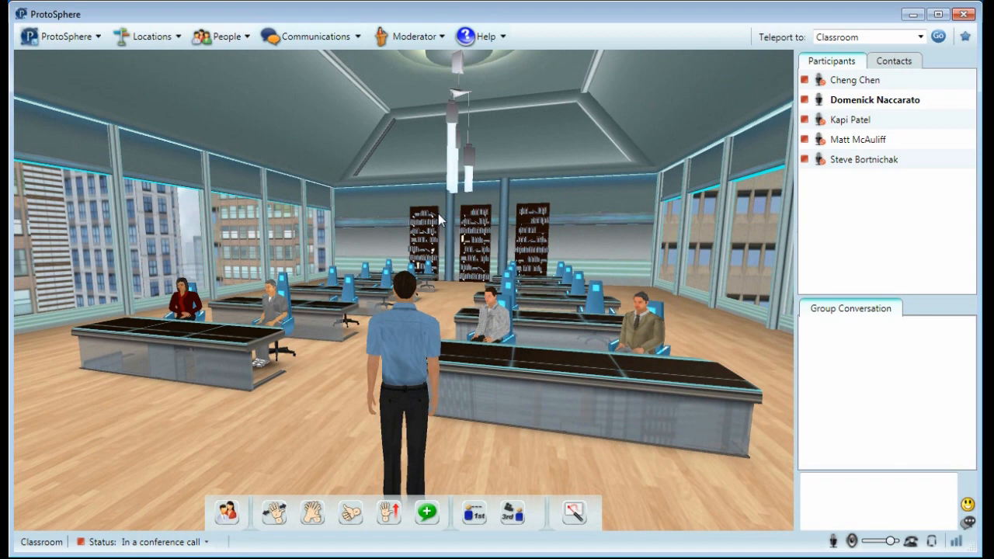
Lock the Classroom location using Lock Location in the Moderator menu
{"action": "left_click", "coordinate": [409, 37]}
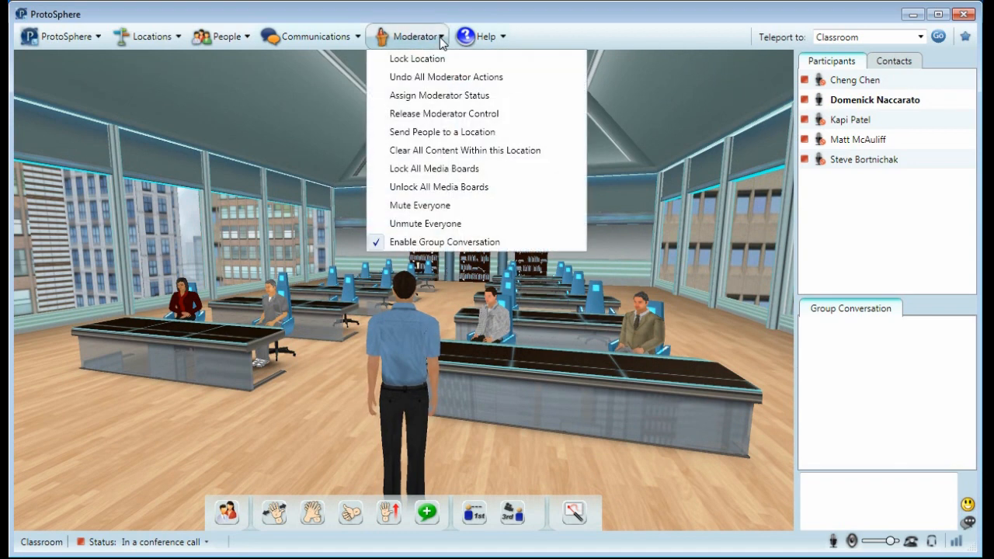
{"action": "mouse_move", "coordinate": [442, 131]}
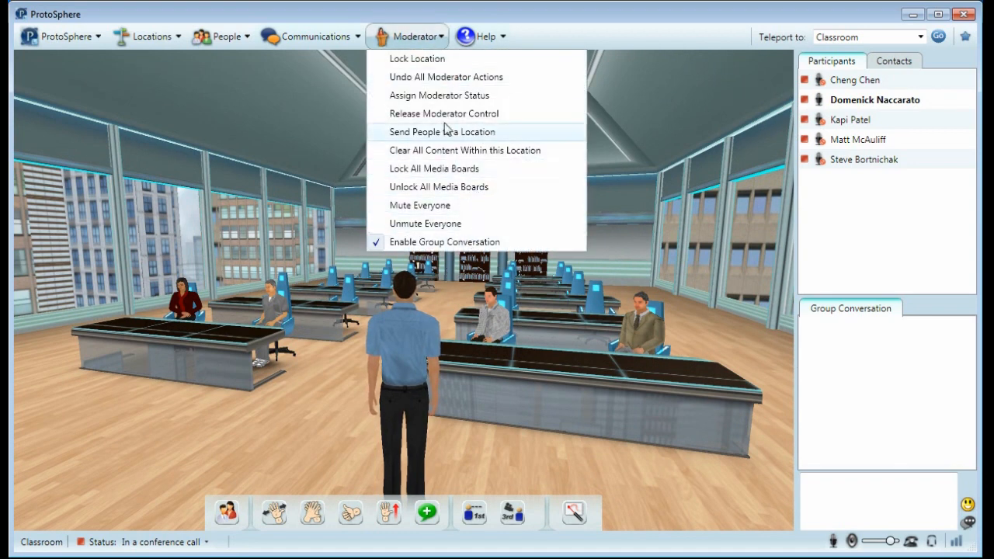
{"action": "mouse_move", "coordinate": [617, 257]}
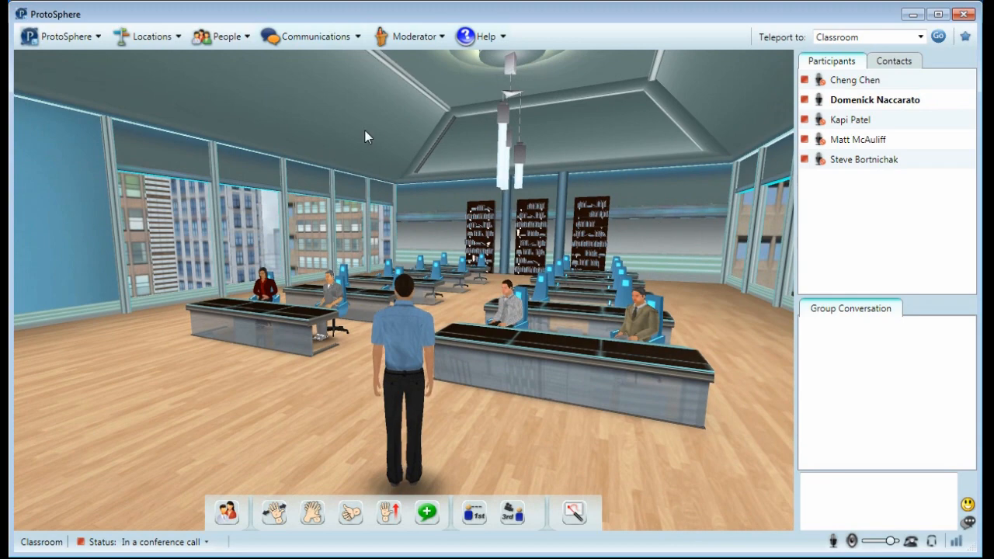
{"action": "mouse_move", "coordinate": [420, 89]}
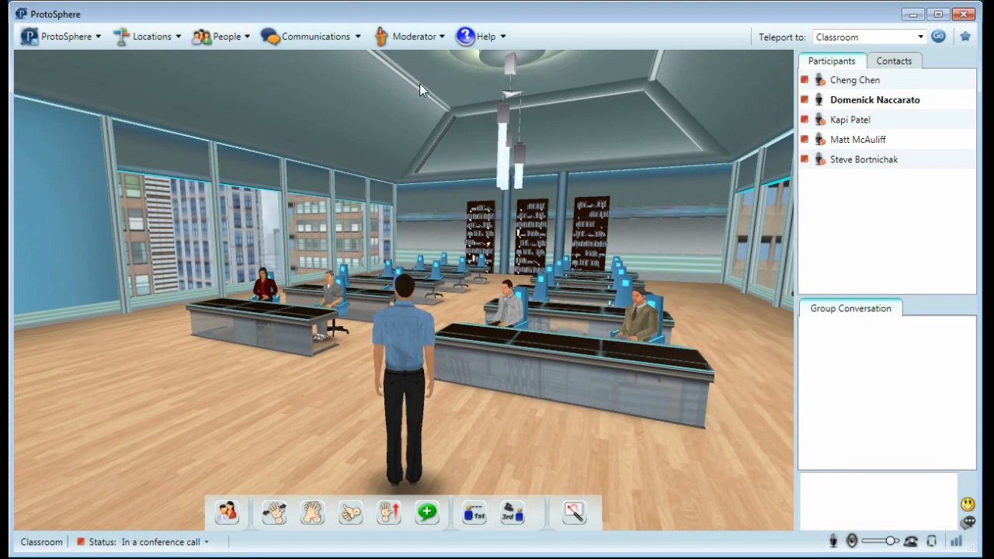
{"action": "left_click", "coordinate": [409, 36]}
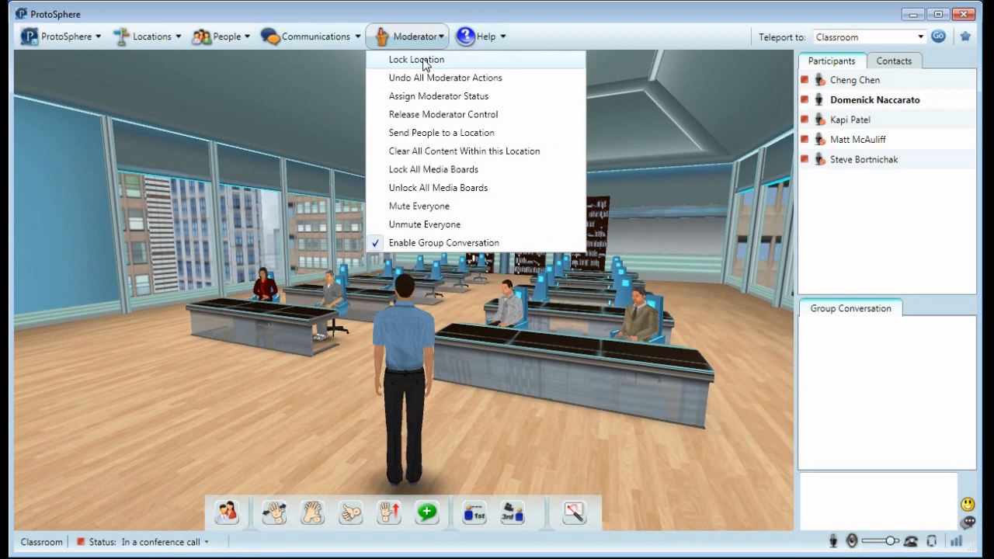
{"action": "mouse_move", "coordinate": [441, 71]}
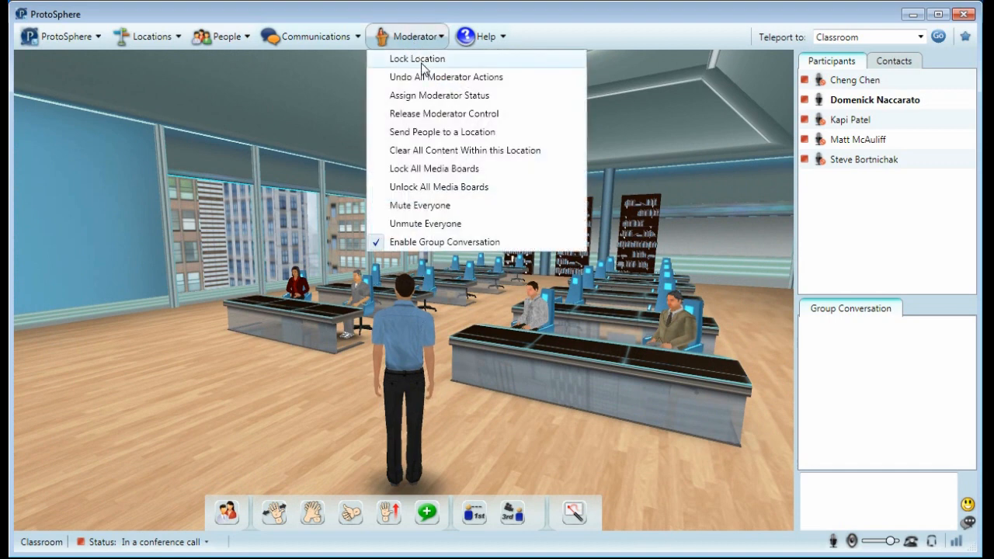
{"action": "left_click", "coordinate": [417, 58]}
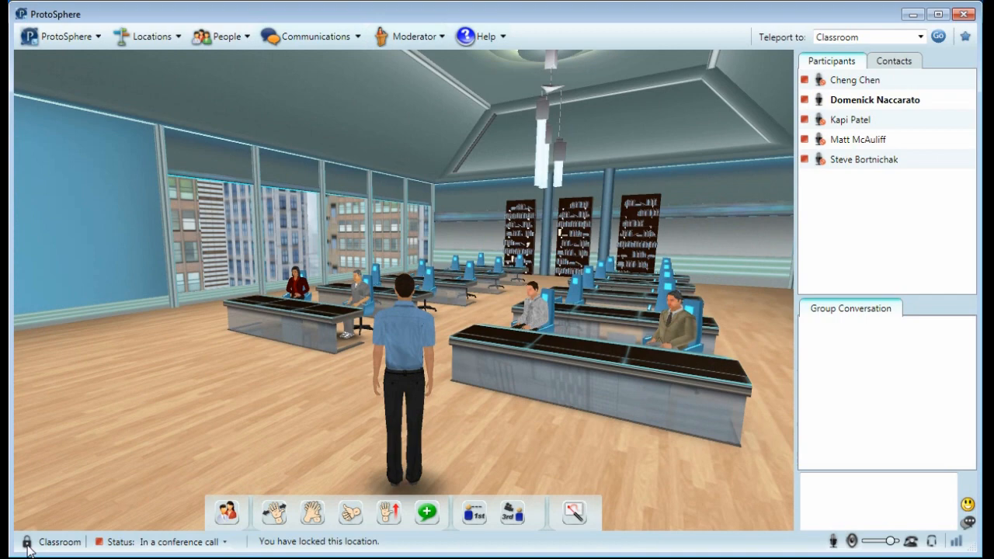
{"action": "mouse_move", "coordinate": [116, 549]}
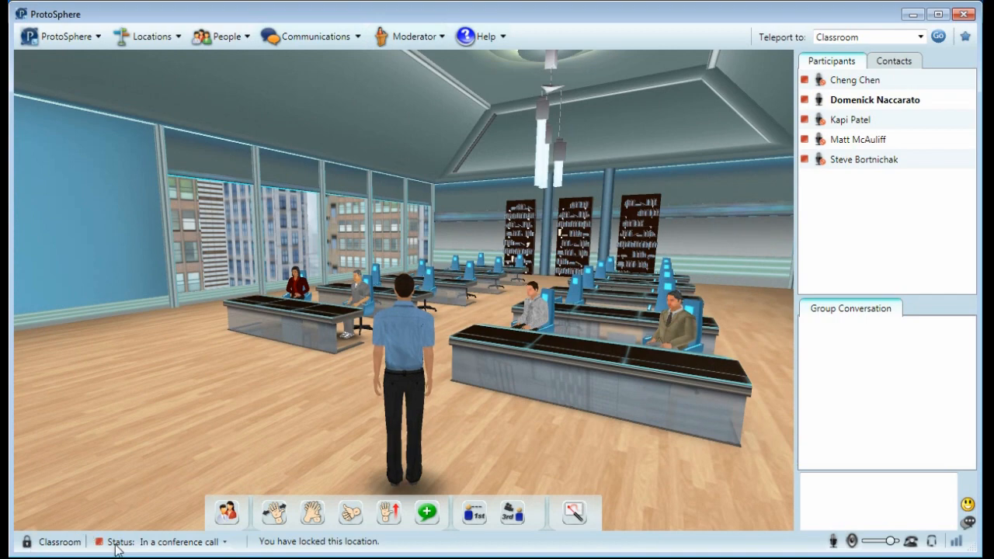
{"action": "mouse_move", "coordinate": [115, 470]}
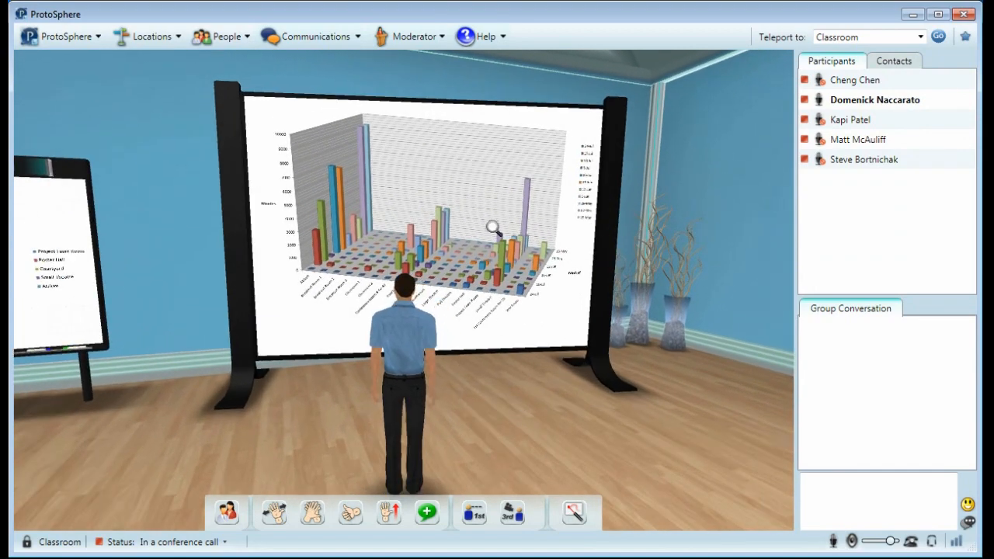
Lock the chart media board, then lock all media boards in the Classroom
{"action": "right_click", "coordinate": [493, 226]}
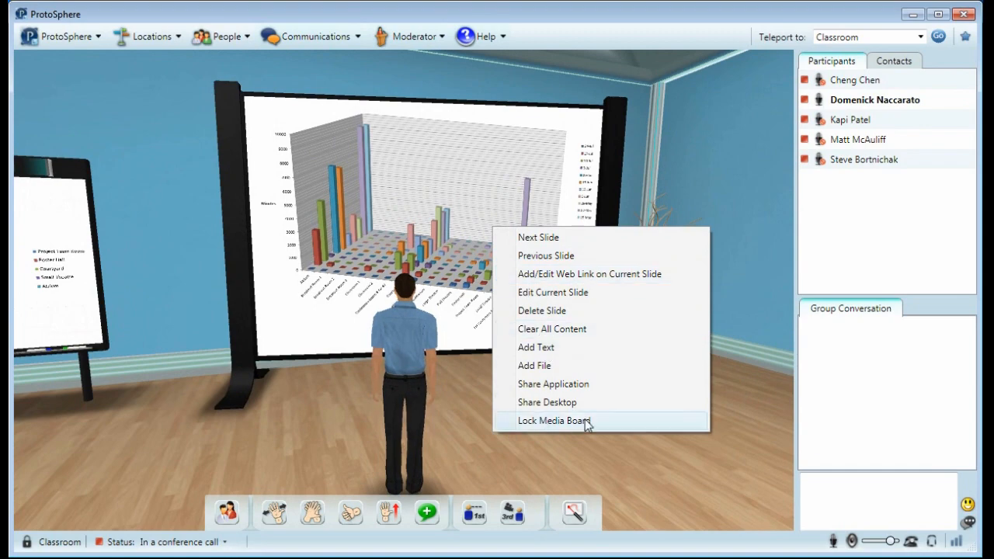
{"action": "left_click", "coordinate": [554, 420]}
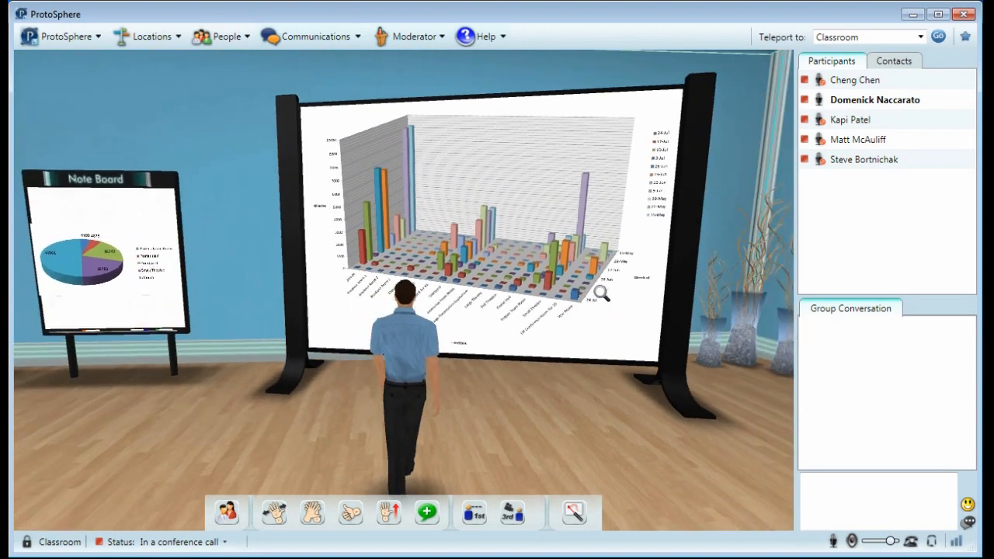
{"action": "left_click", "coordinate": [411, 35]}
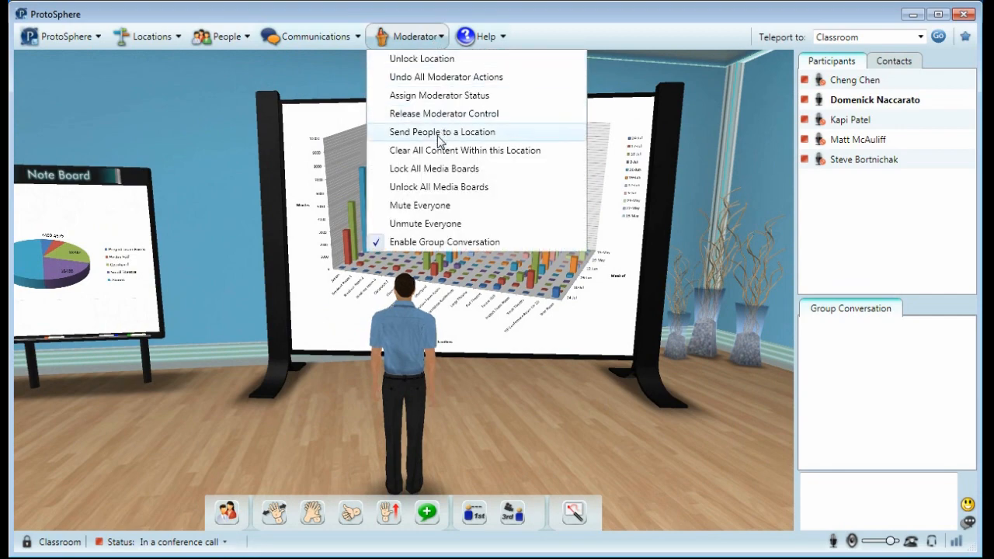
{"action": "mouse_move", "coordinate": [453, 169]}
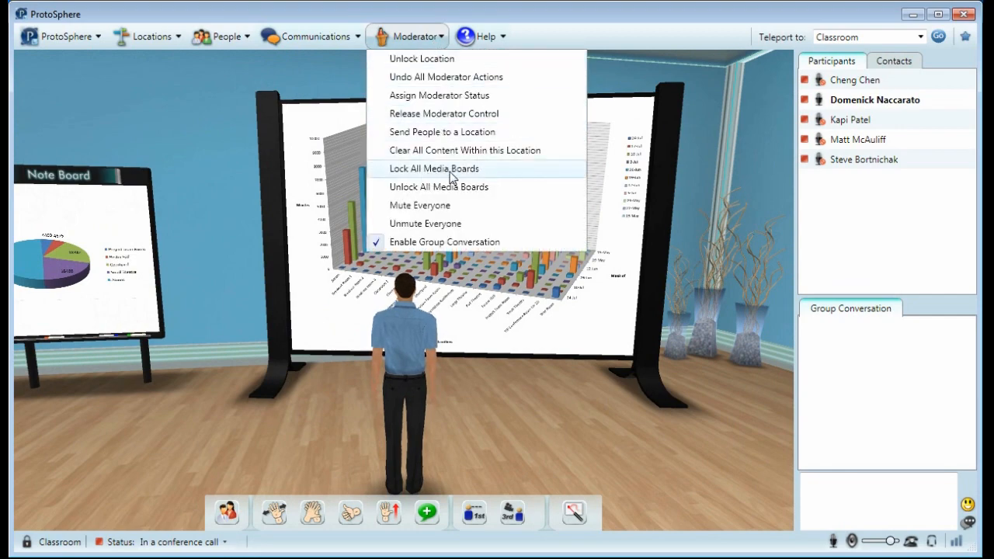
{"action": "left_click", "coordinate": [434, 168]}
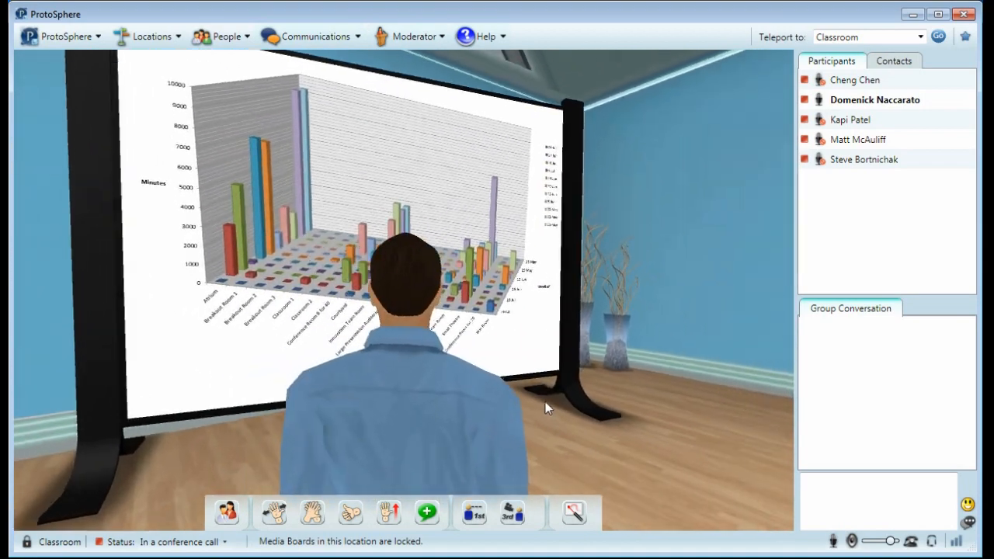
{"action": "left_click", "coordinate": [409, 36]}
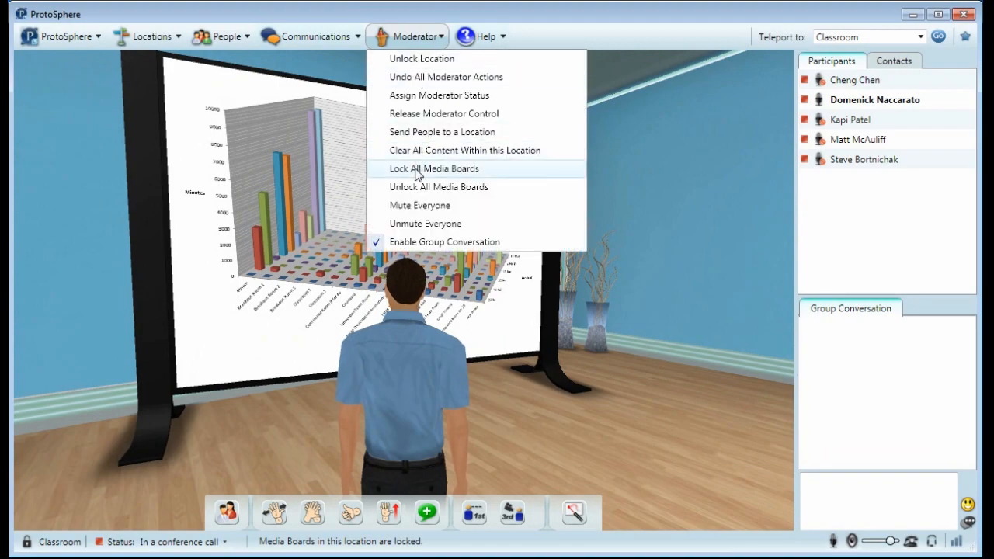
{"action": "left_click", "coordinate": [439, 186]}
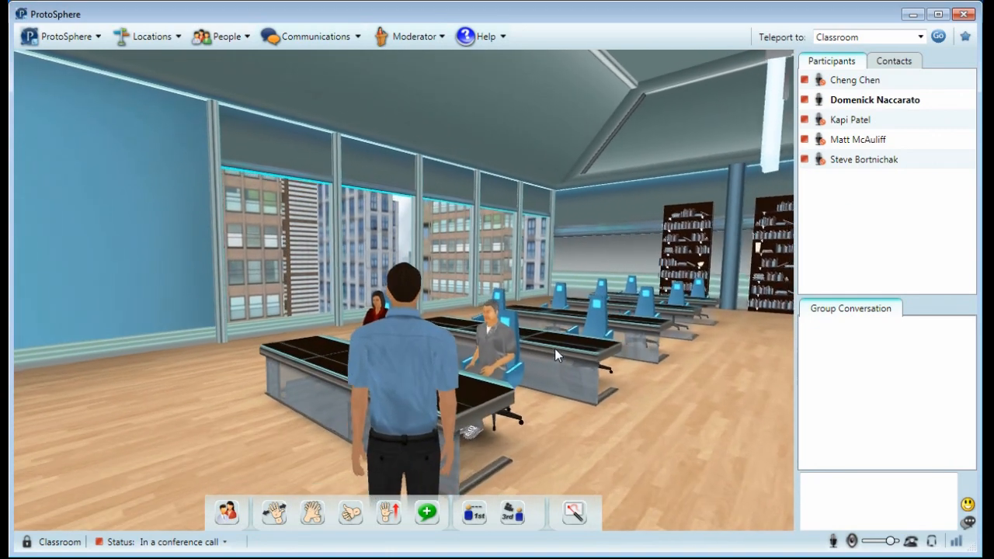
{"action": "left_click", "coordinate": [409, 36]}
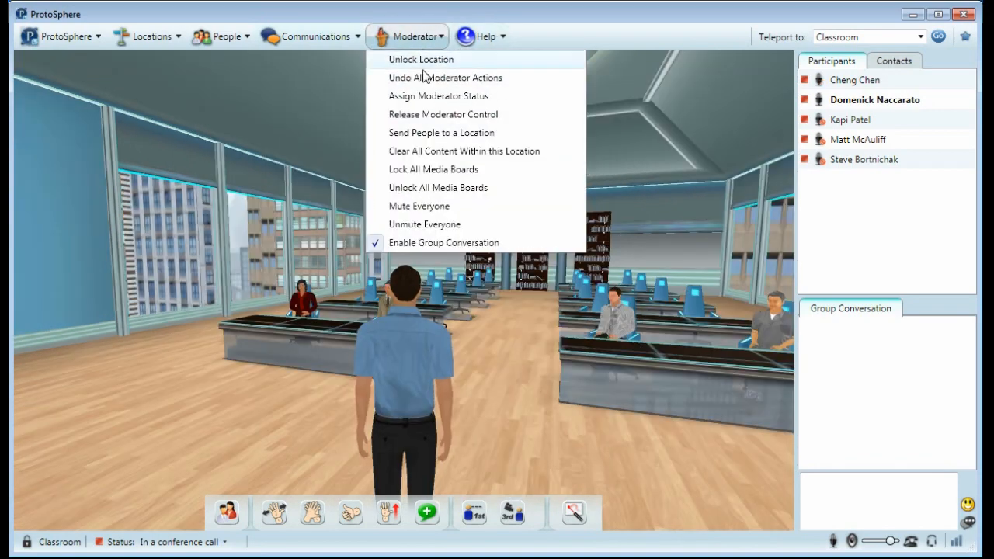
Select all four other participants and send them to the Breakout Room
{"action": "left_click", "coordinate": [441, 132]}
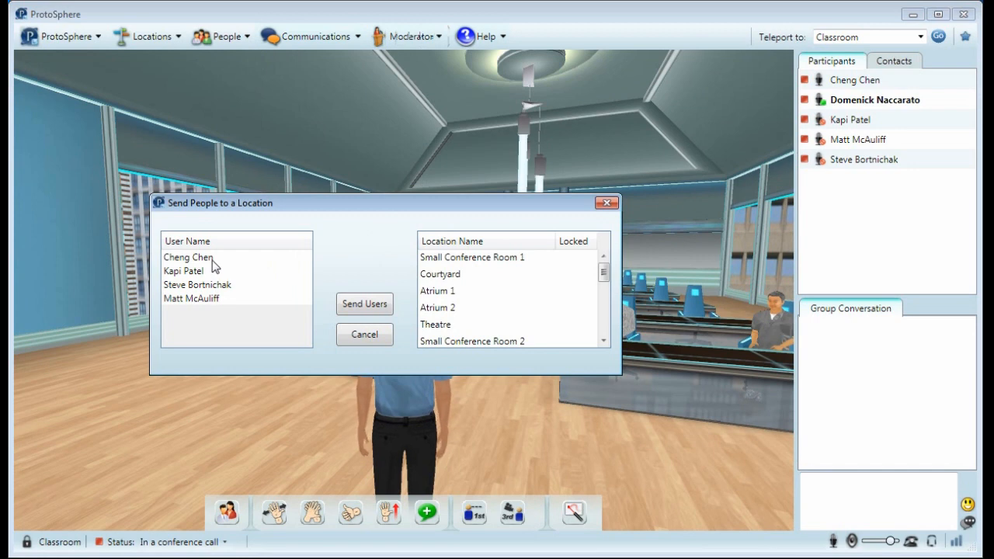
{"action": "left_click", "coordinate": [188, 257]}
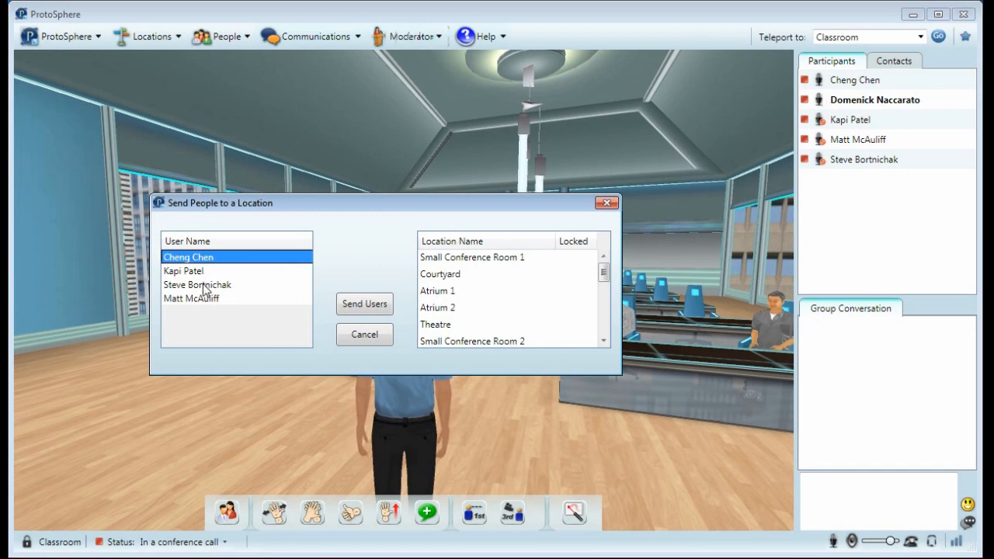
{"action": "left_click", "coordinate": [197, 284]}
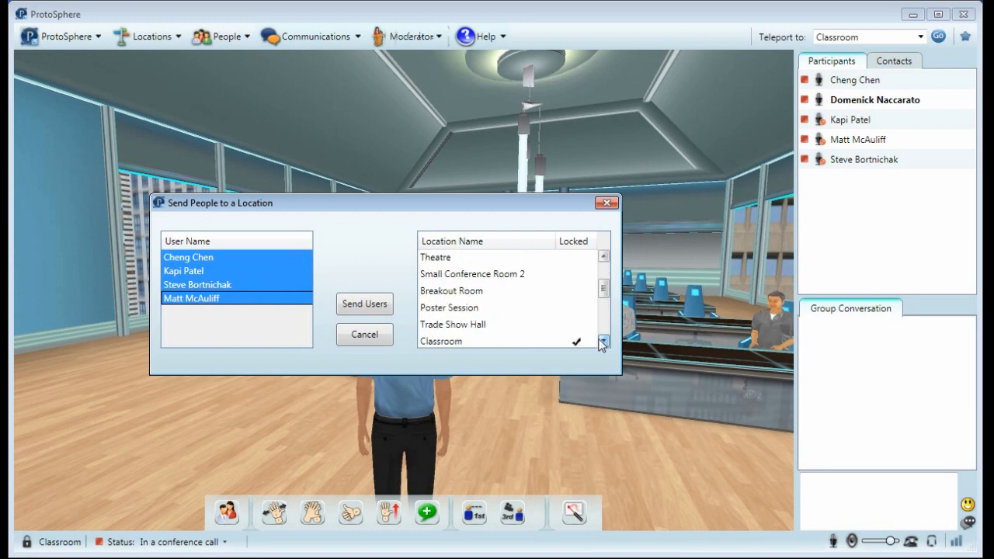
{"action": "left_click", "coordinate": [451, 291]}
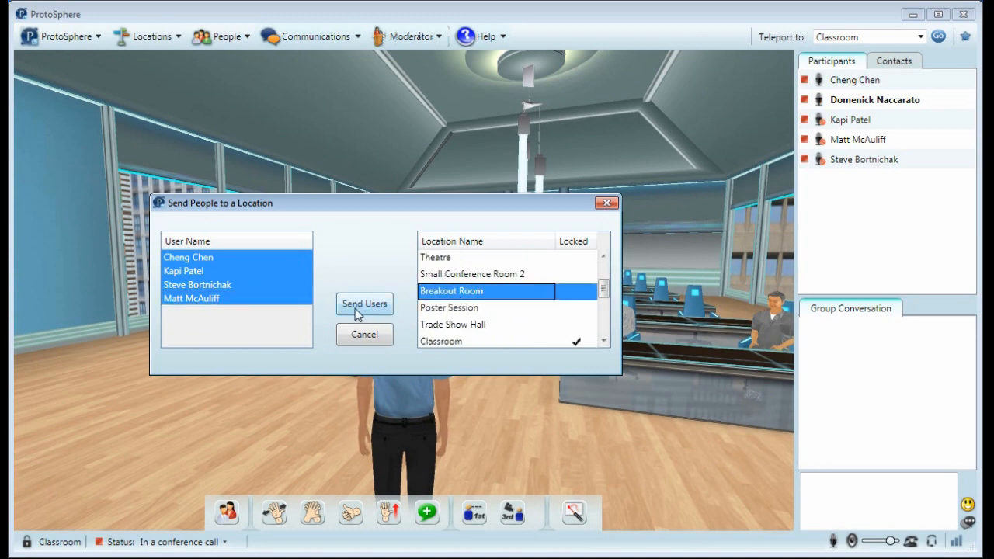
{"action": "left_click", "coordinate": [364, 303]}
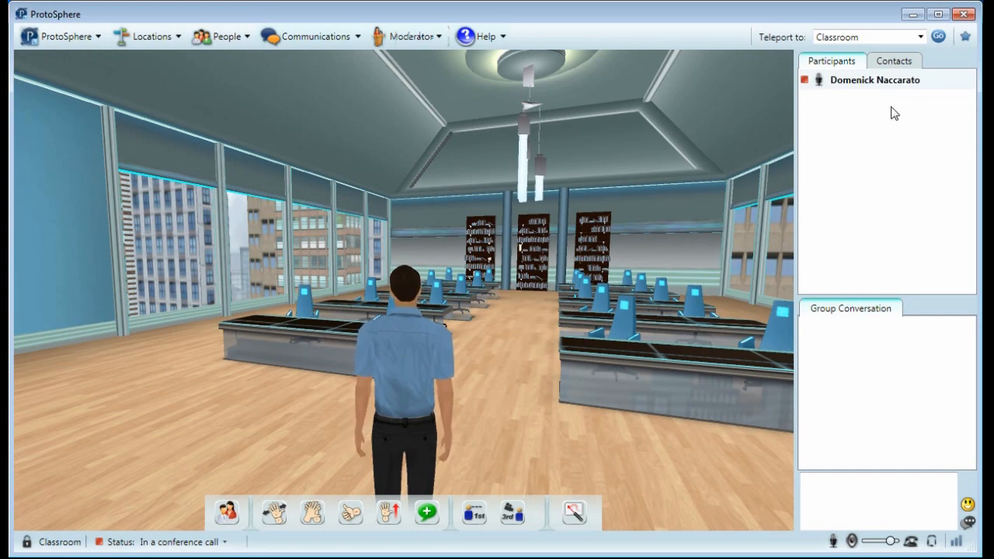
Teleport to the Breakout Room, then open and cancel avatar customisation
{"action": "left_click", "coordinate": [938, 36]}
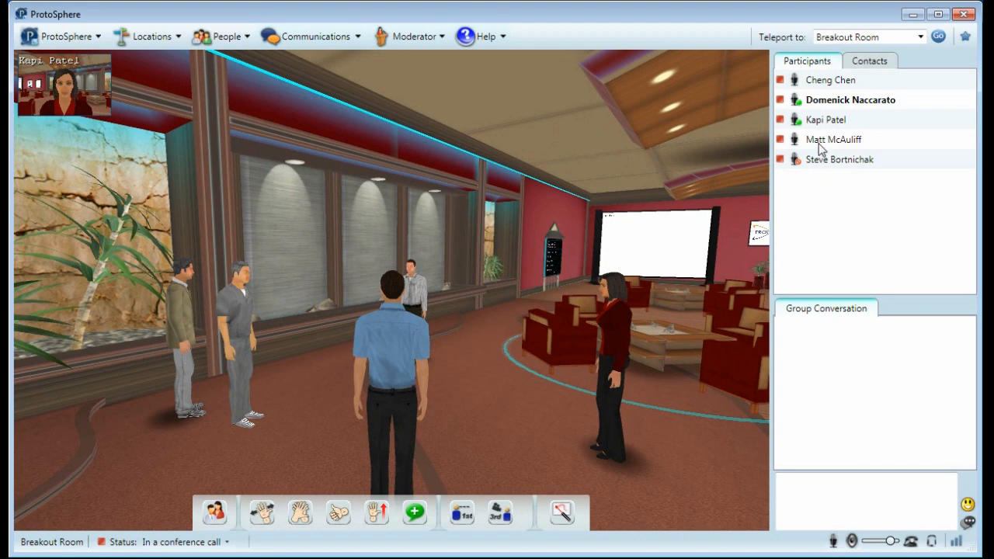
{"action": "right_click", "coordinate": [825, 119]}
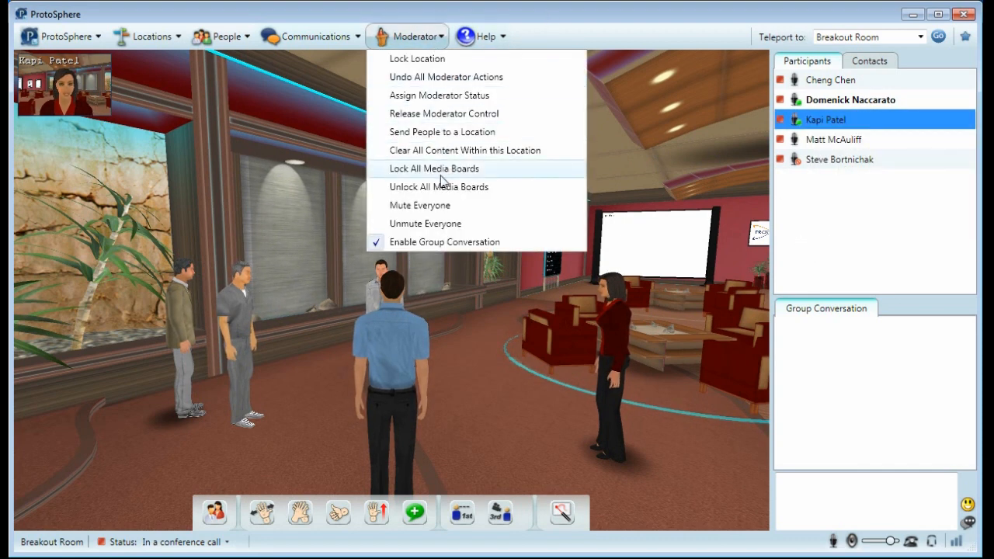
{"action": "mouse_move", "coordinate": [489, 205]}
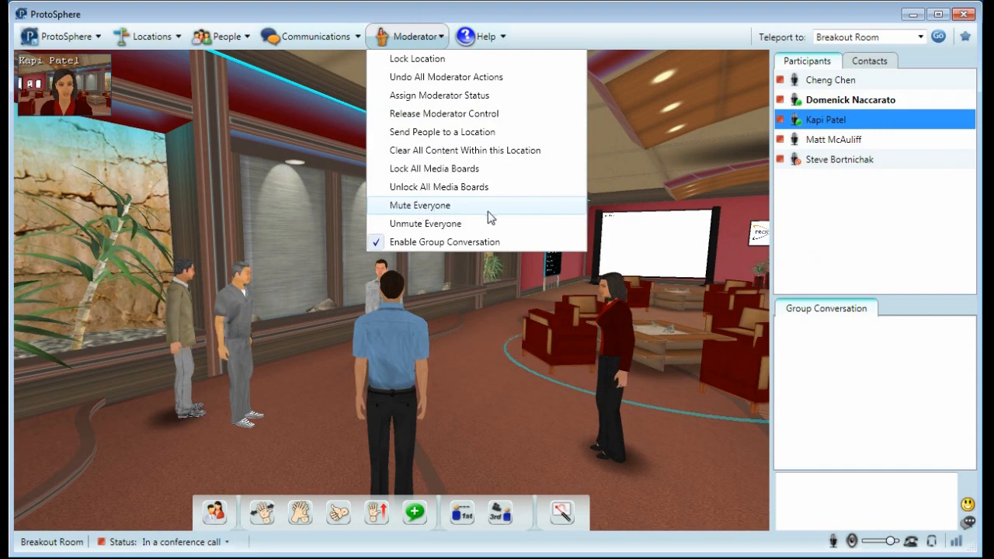
{"action": "mouse_move", "coordinate": [468, 316]}
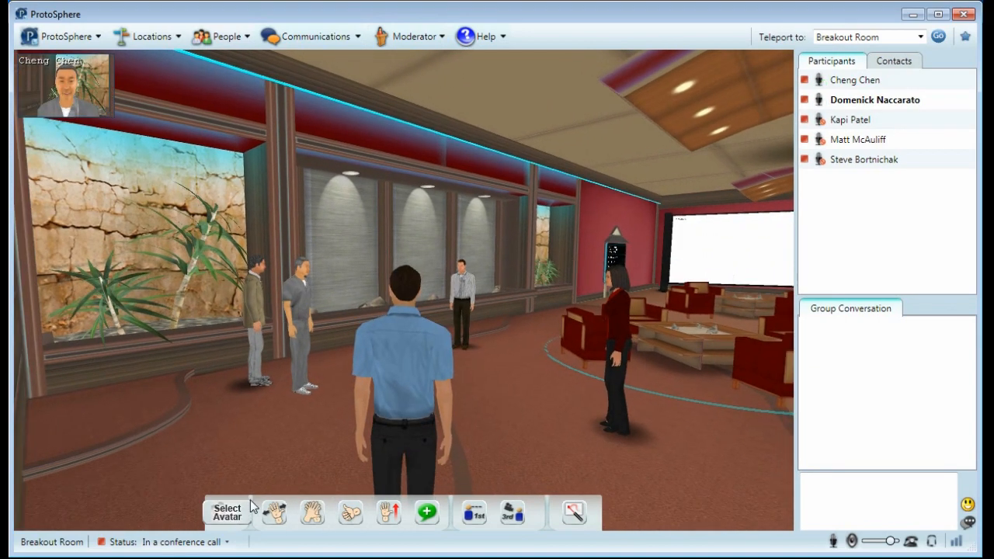
{"action": "left_click", "coordinate": [226, 511]}
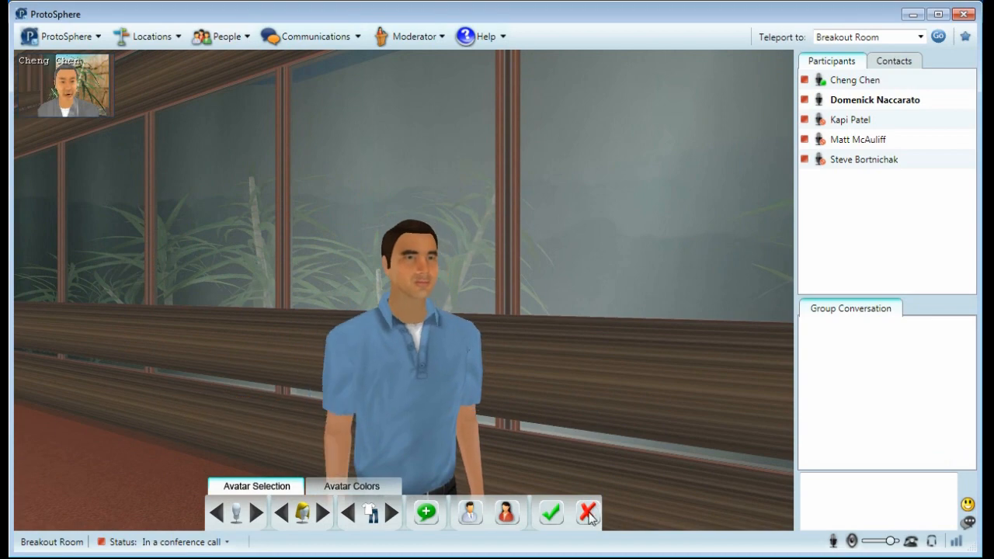
{"action": "left_click", "coordinate": [587, 513]}
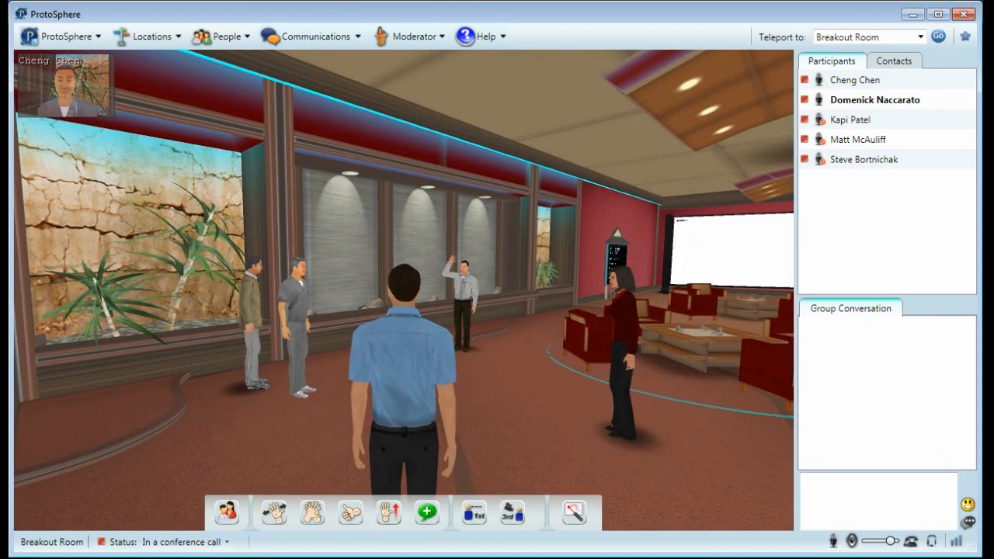